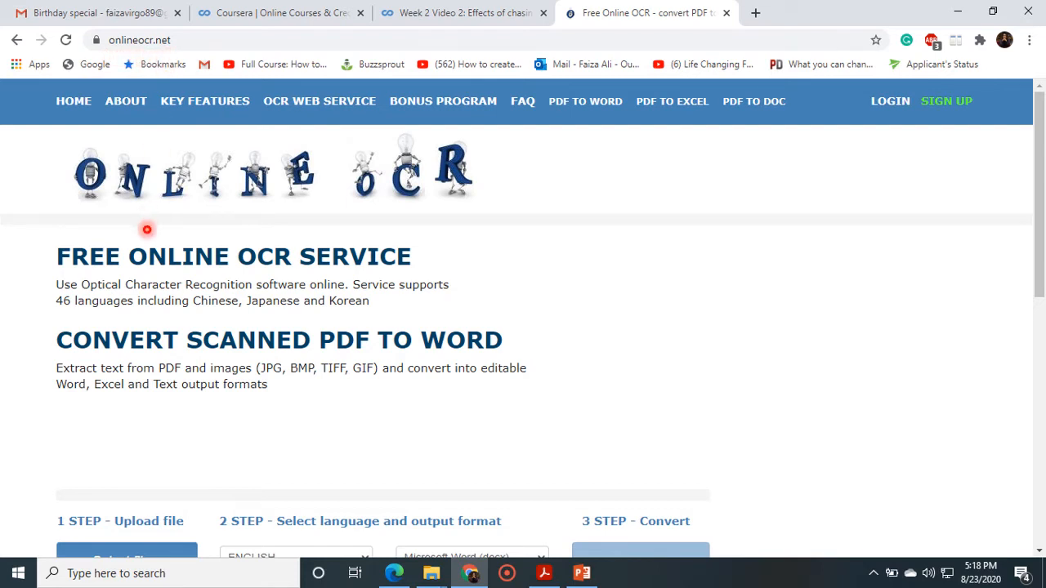
{"action": "mouse_move", "coordinate": [256, 363]}
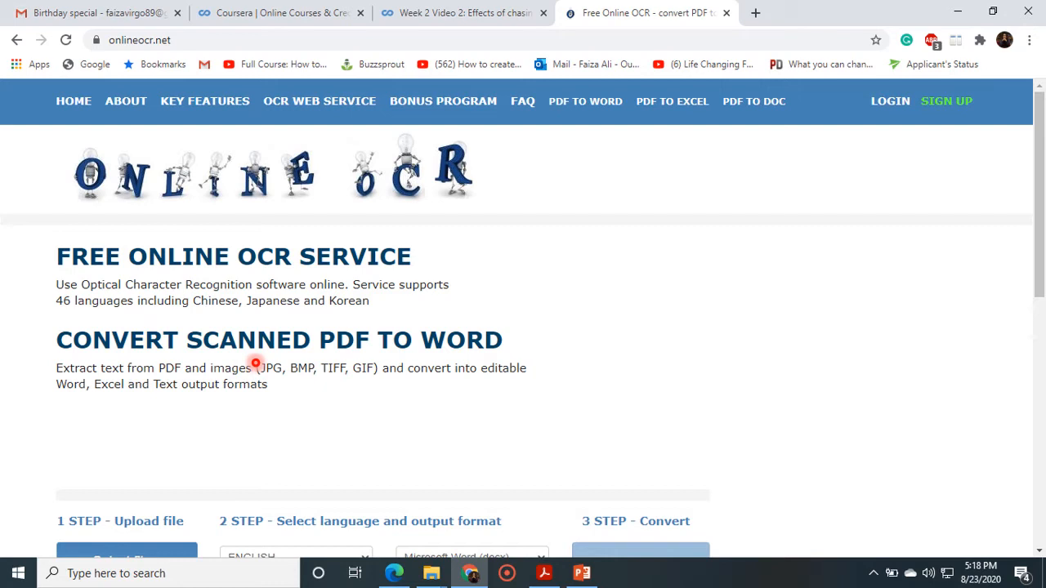
{"action": "mouse_move", "coordinate": [444, 350]}
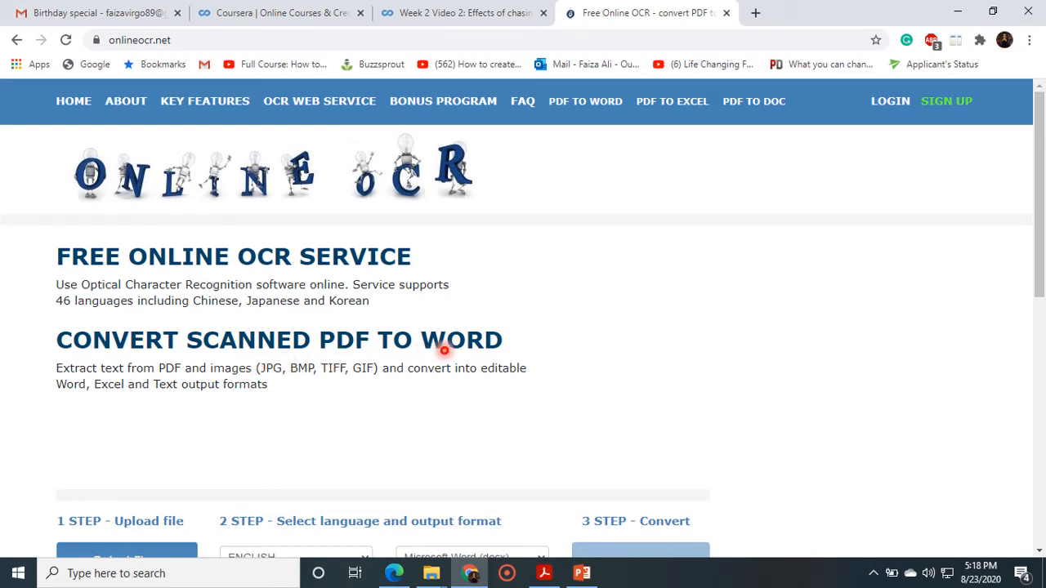
{"action": "mouse_move", "coordinate": [69, 384]}
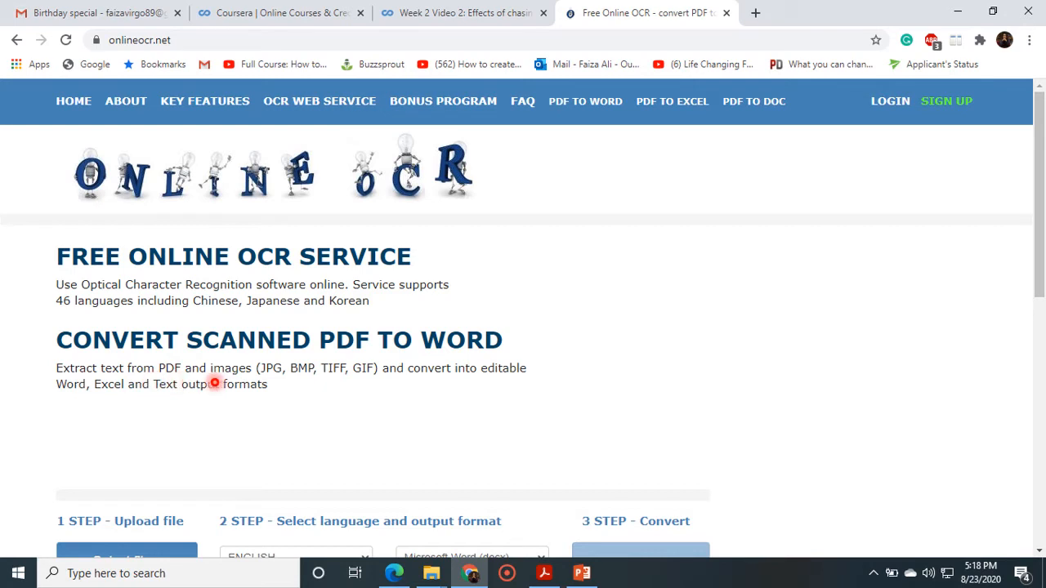
{"action": "mouse_move", "coordinate": [217, 382]}
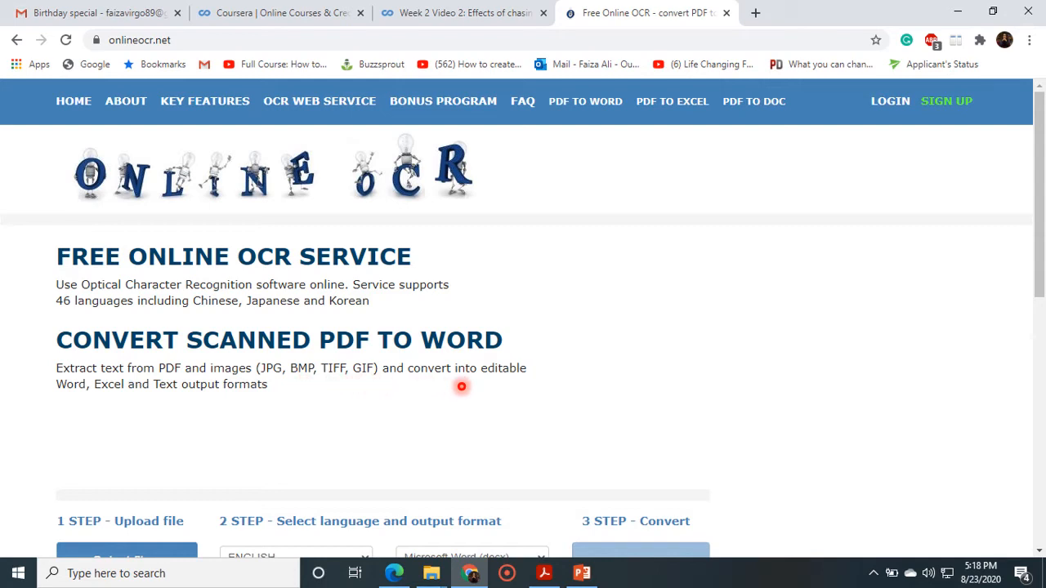
{"action": "mouse_move", "coordinate": [117, 407]}
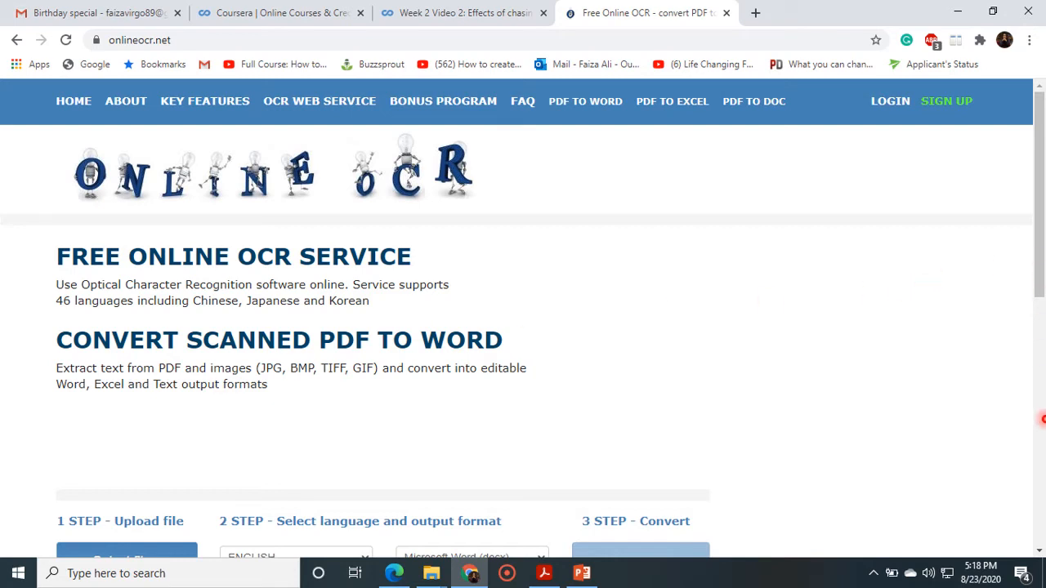
Upload image to word.pdf to OnlineOCR.net, keeping English and Microsoft Word (docx) output
{"action": "scroll", "scroll_direction": "down", "scroll_amount": 3}
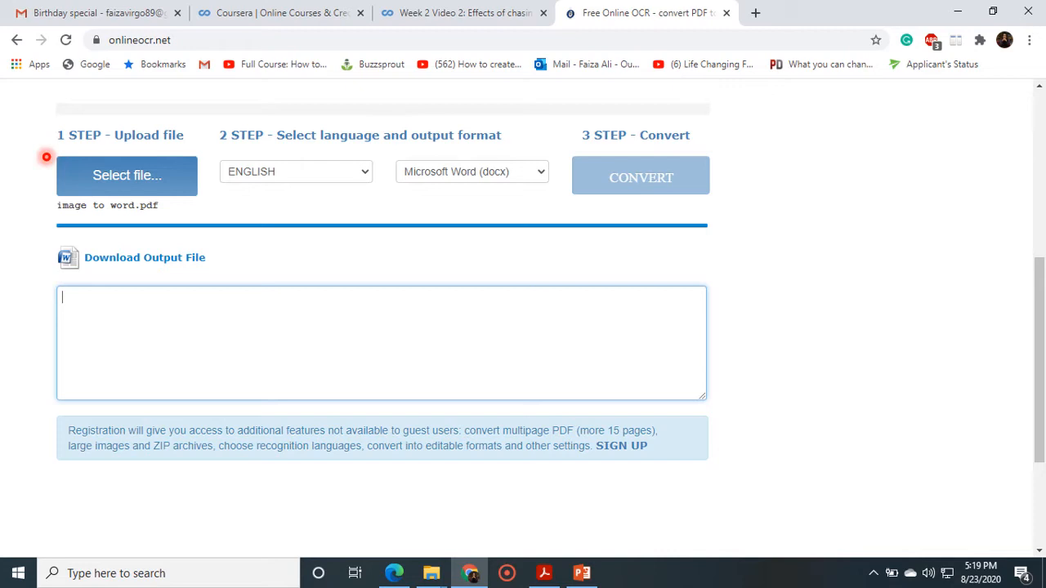
{"action": "mouse_move", "coordinate": [246, 149]}
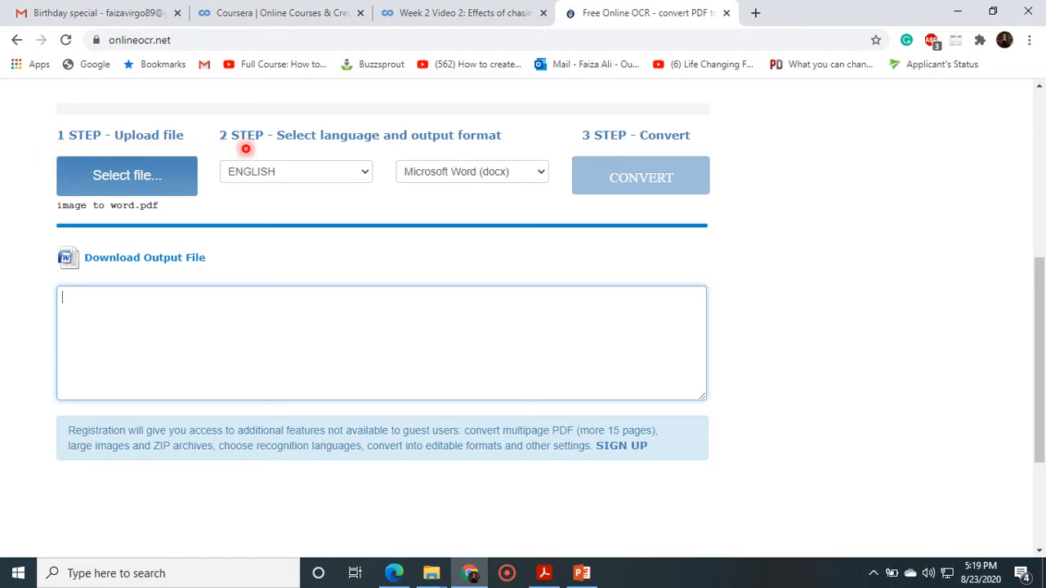
{"action": "mouse_move", "coordinate": [330, 153]}
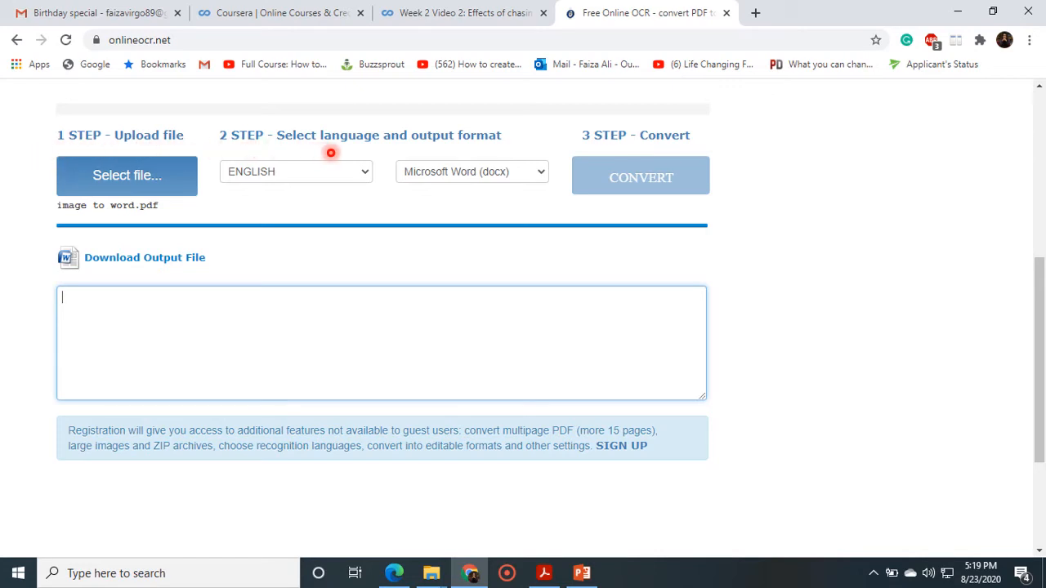
{"action": "mouse_move", "coordinate": [613, 148]}
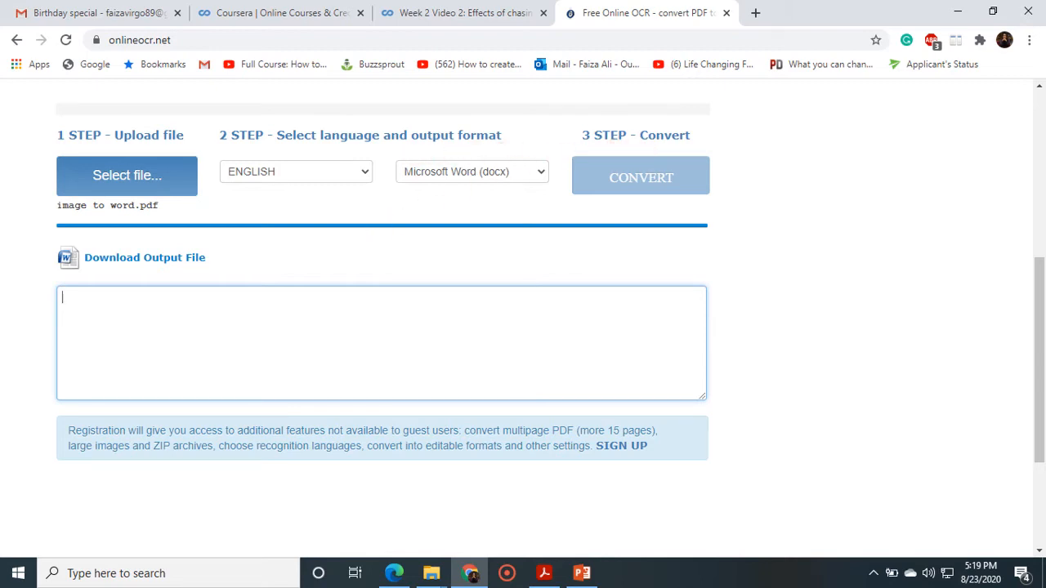
{"action": "left_click", "coordinate": [126, 174]}
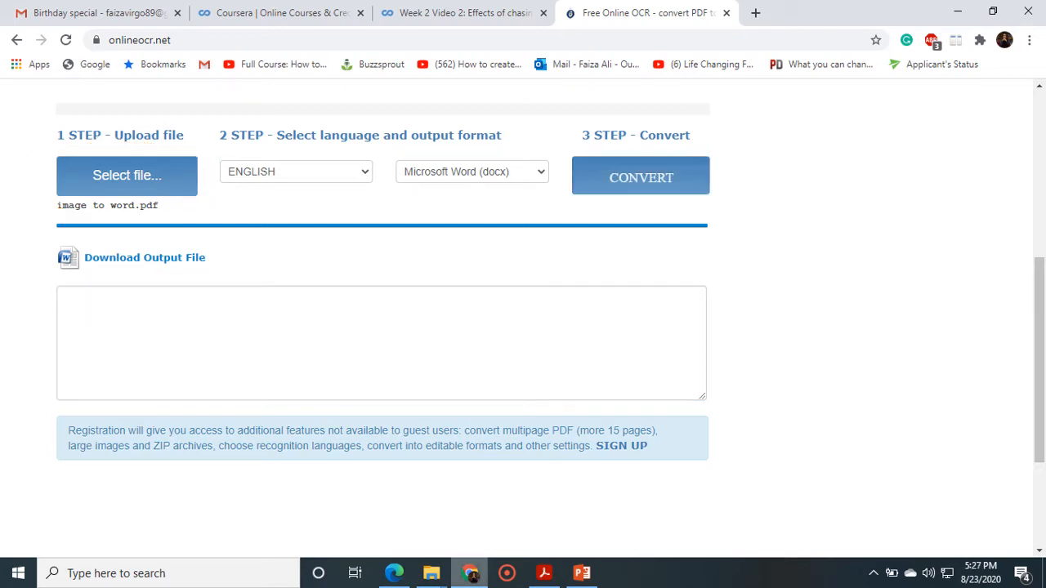
{"action": "left_click", "coordinate": [641, 177]}
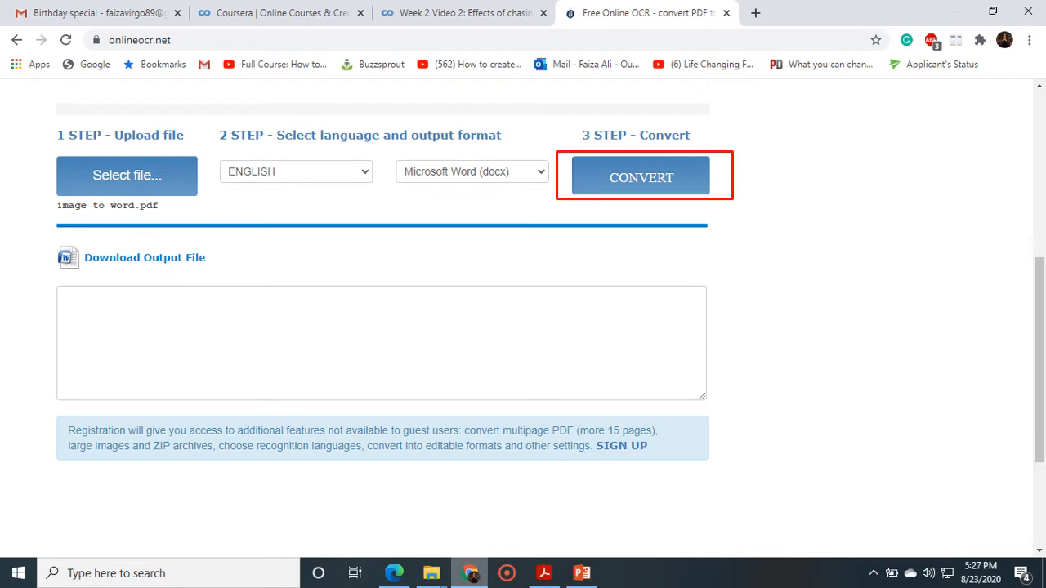
{"action": "left_click", "coordinate": [640, 177]}
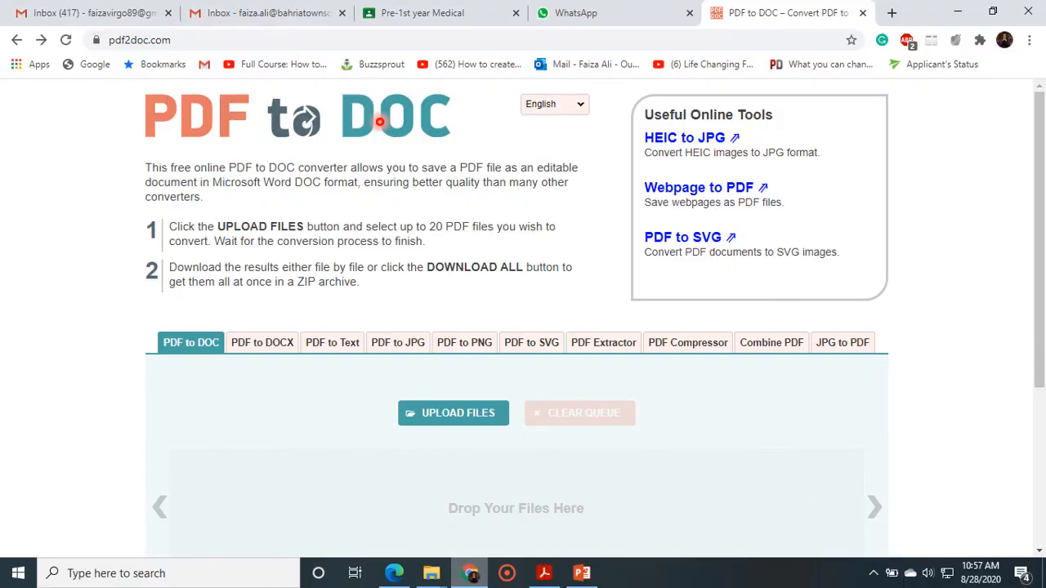
{"action": "mouse_move", "coordinate": [123, 57]}
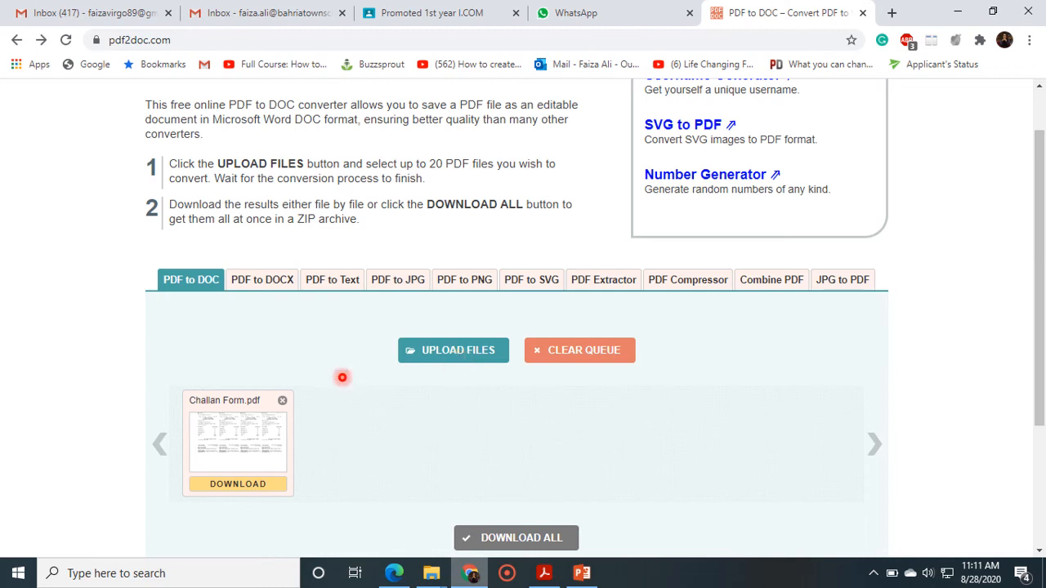
{"action": "mouse_move", "coordinate": [216, 541]}
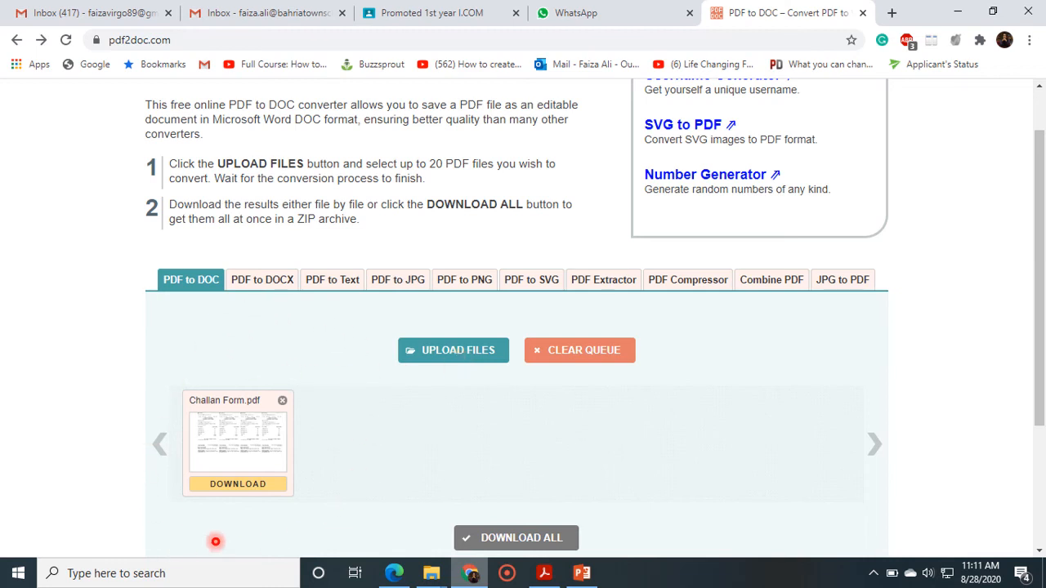
{"action": "mouse_move", "coordinate": [231, 529]}
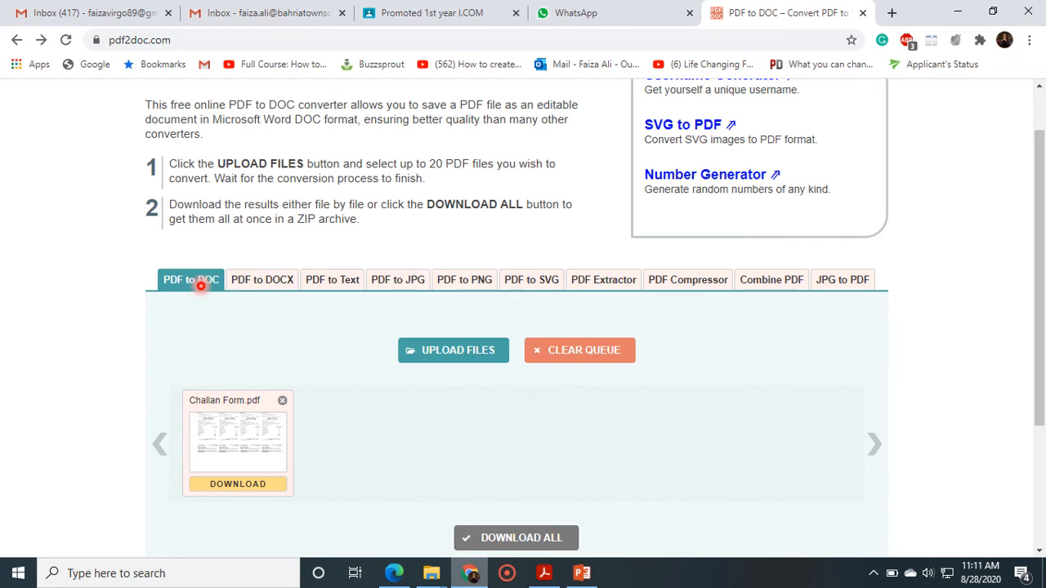
{"action": "mouse_move", "coordinate": [233, 459]}
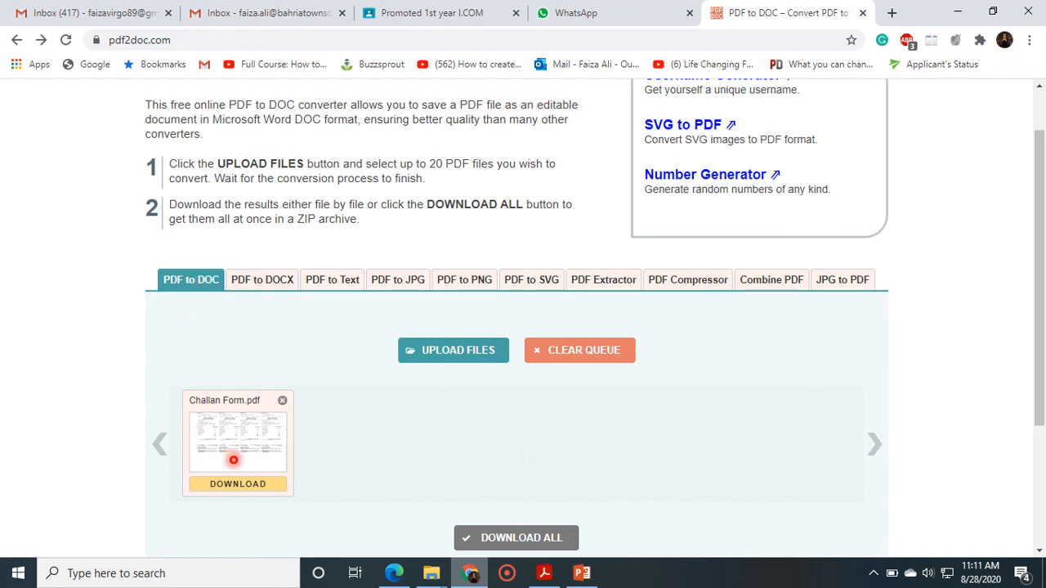